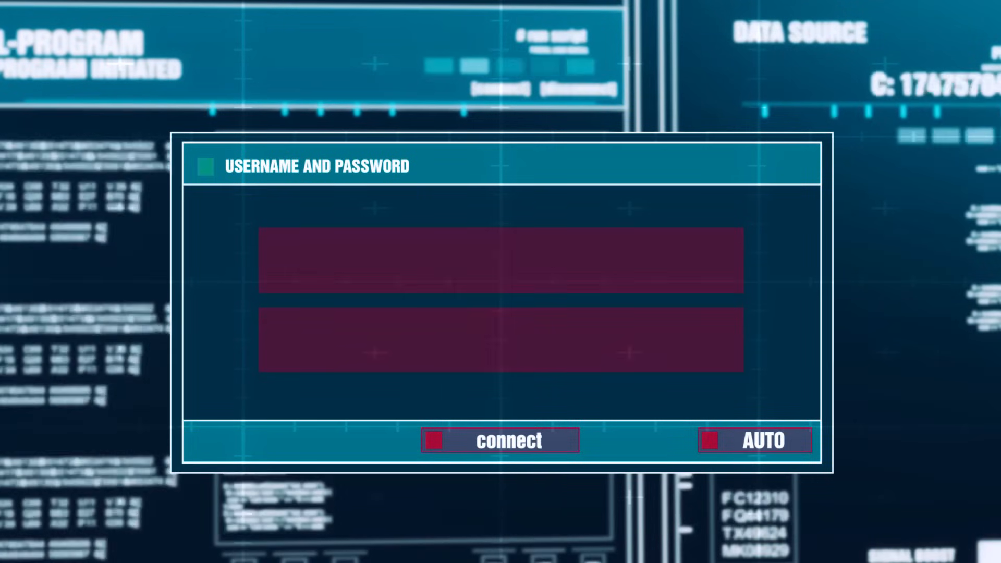
{"action": "left_click", "coordinate": [499, 441]}
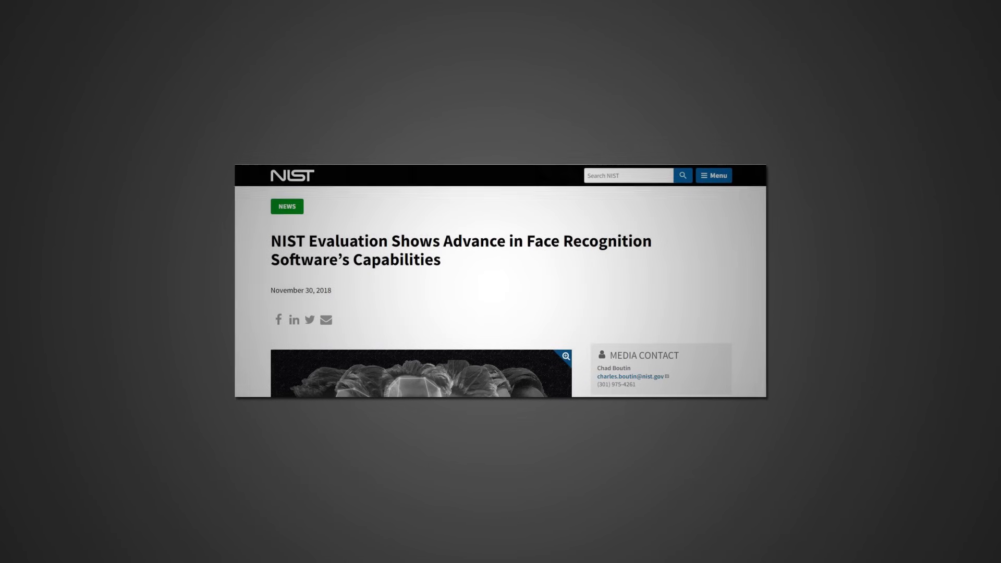
{"action": "scroll", "scroll_direction": "down", "scroll_amount": 3}
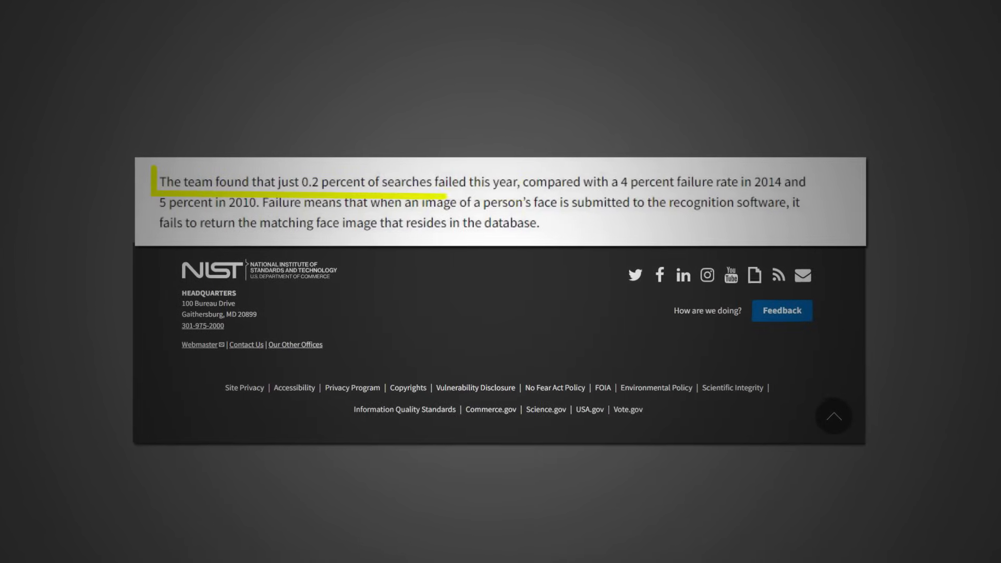